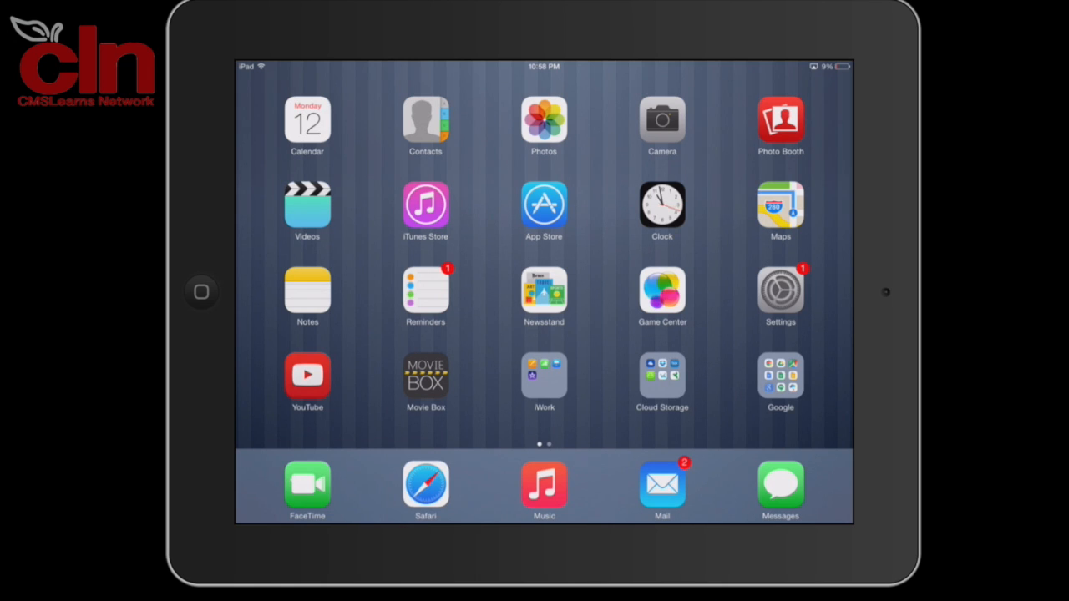
Go to Accessibility settings and open the Accessibility Shortcut triple-click Home options.
left_click(780, 291)
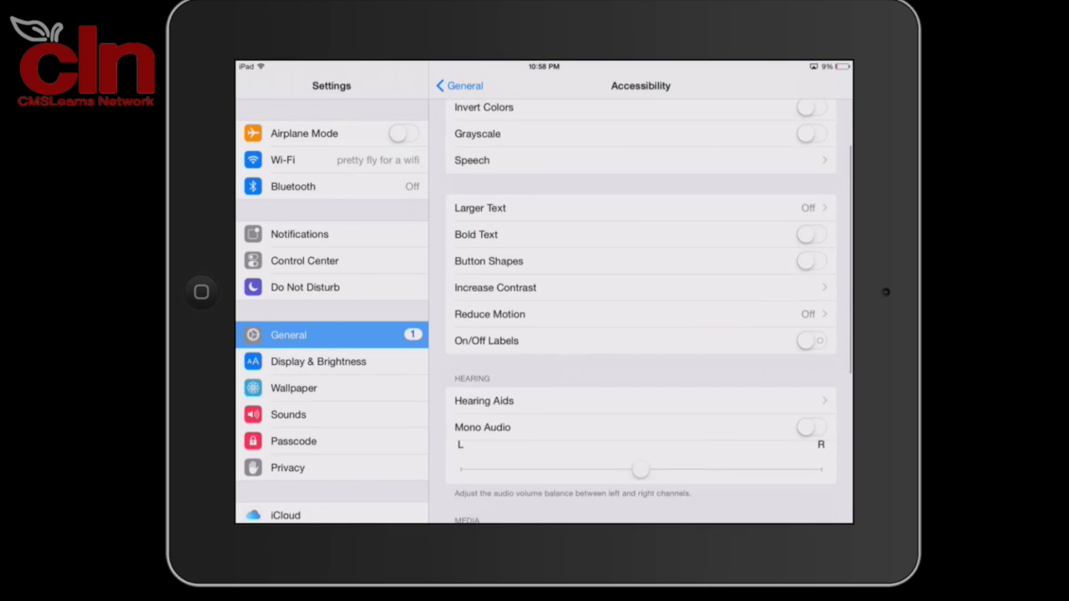
scroll("down", 3)
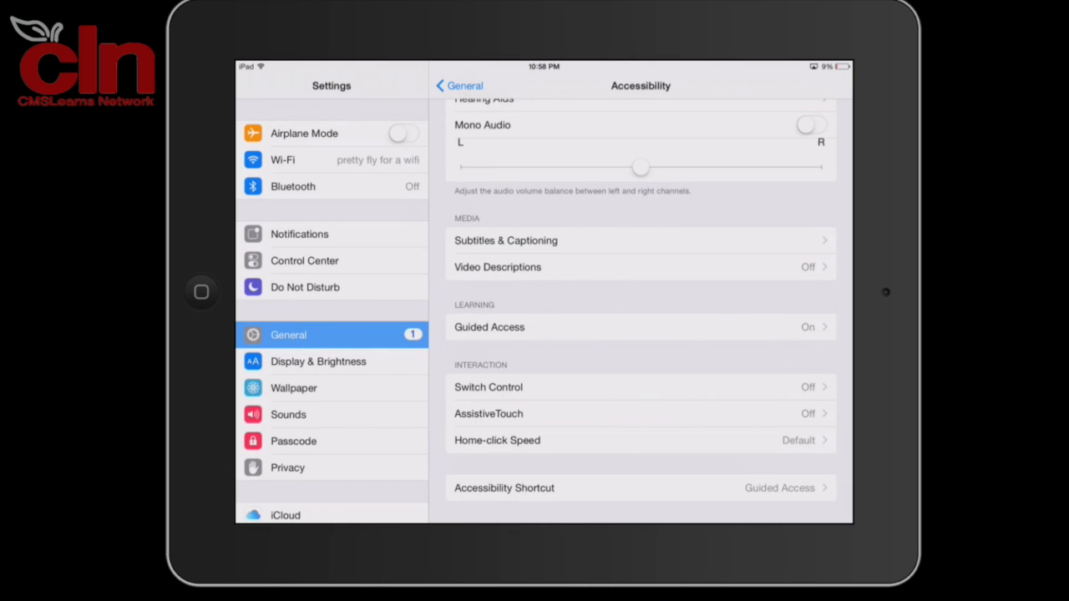
left_click(504, 489)
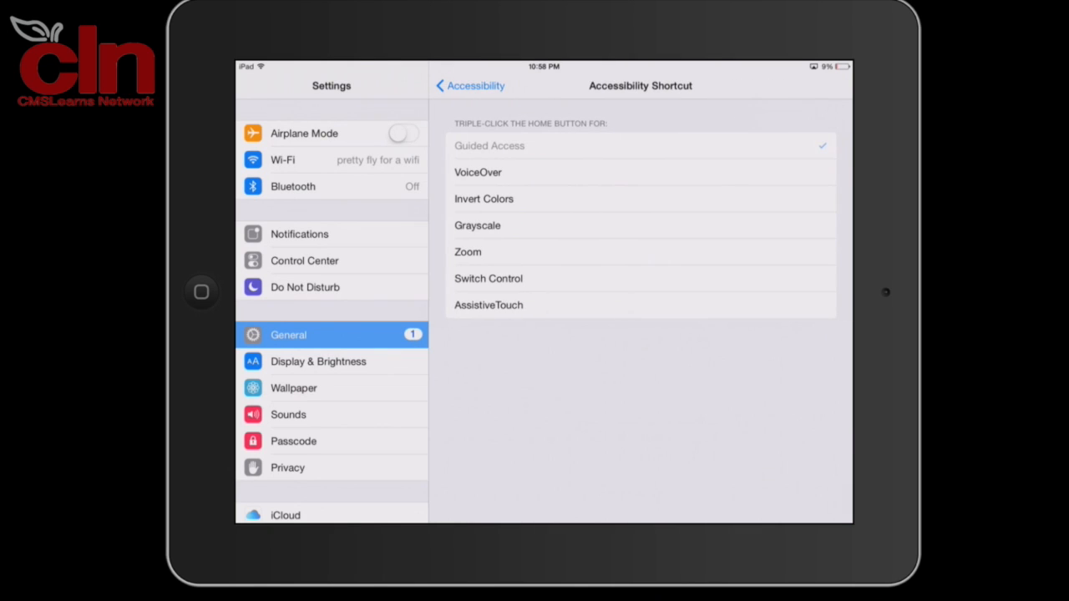